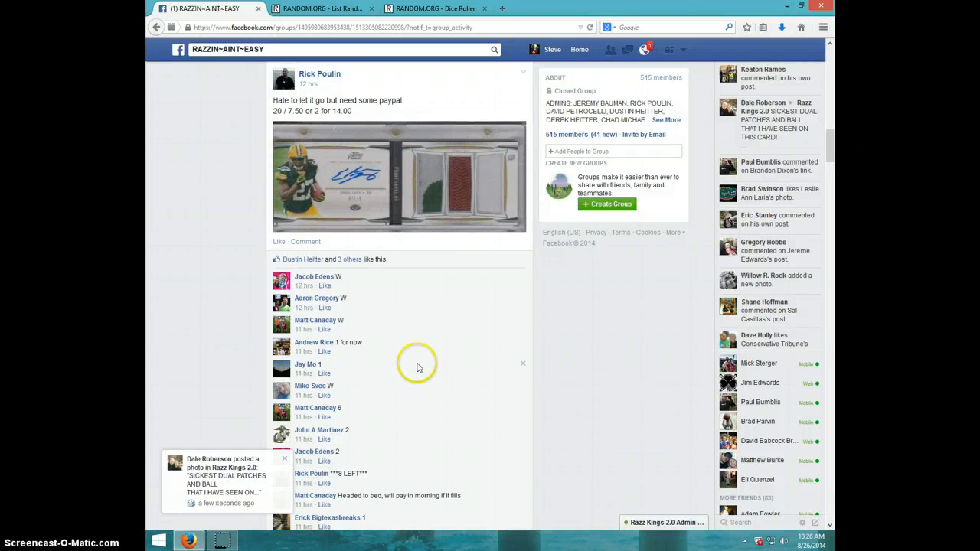
mouse_move(422, 245)
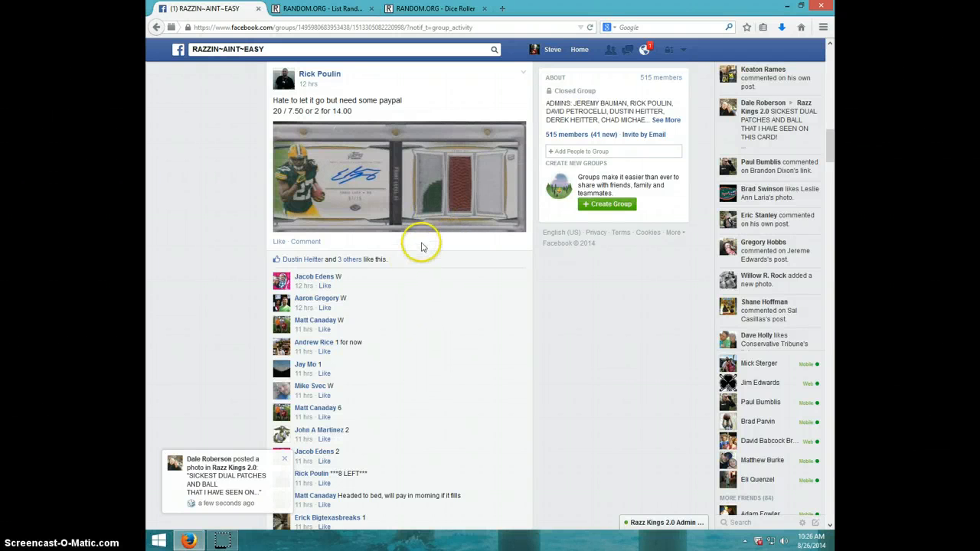
mouse_move(377, 219)
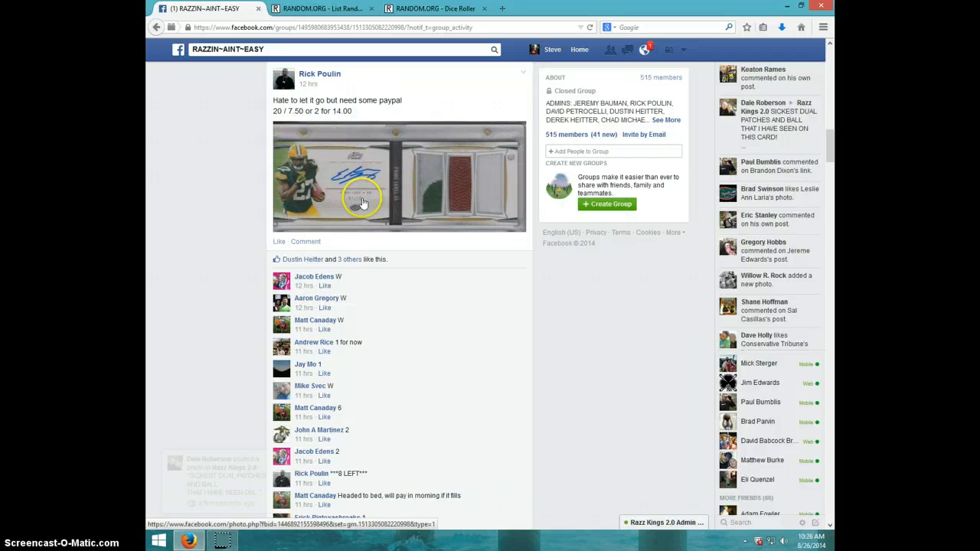
- View the card photo, expand the post's full name list, and comment LIVE
click(363, 202)
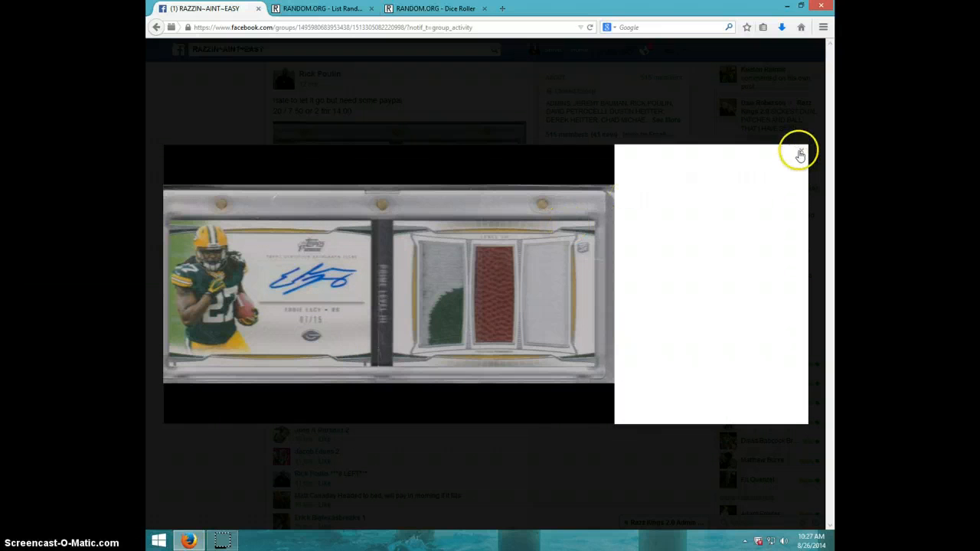
click(800, 151)
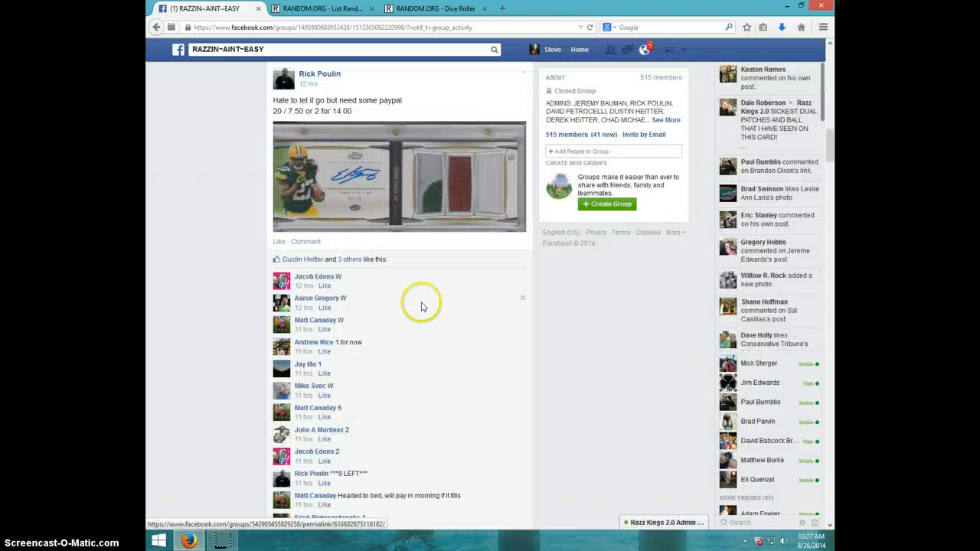
scroll(down, 3)
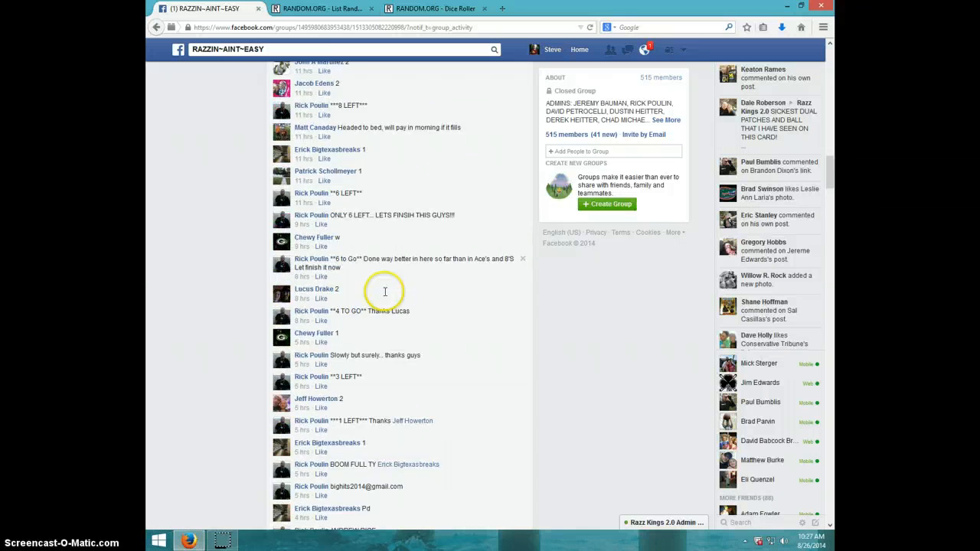
scroll(down, 3)
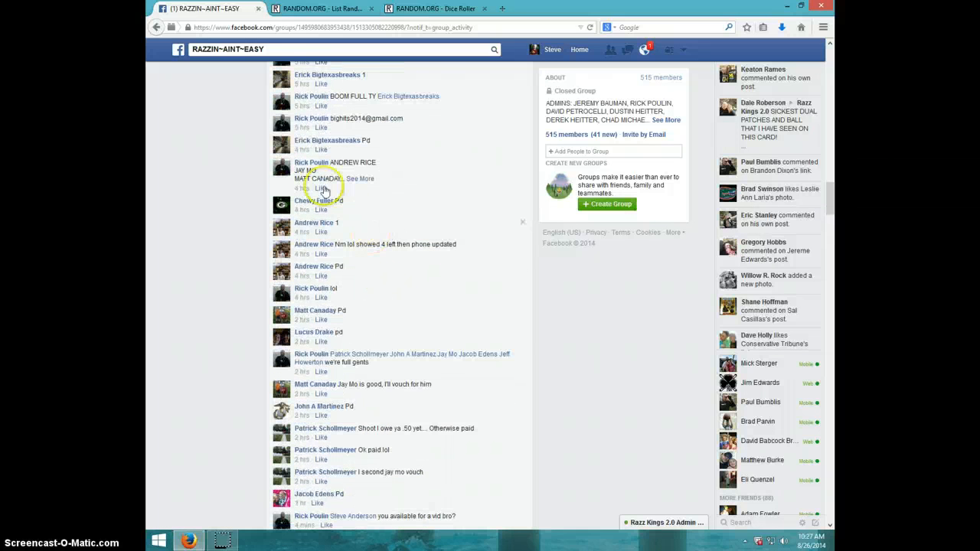
click(360, 178)
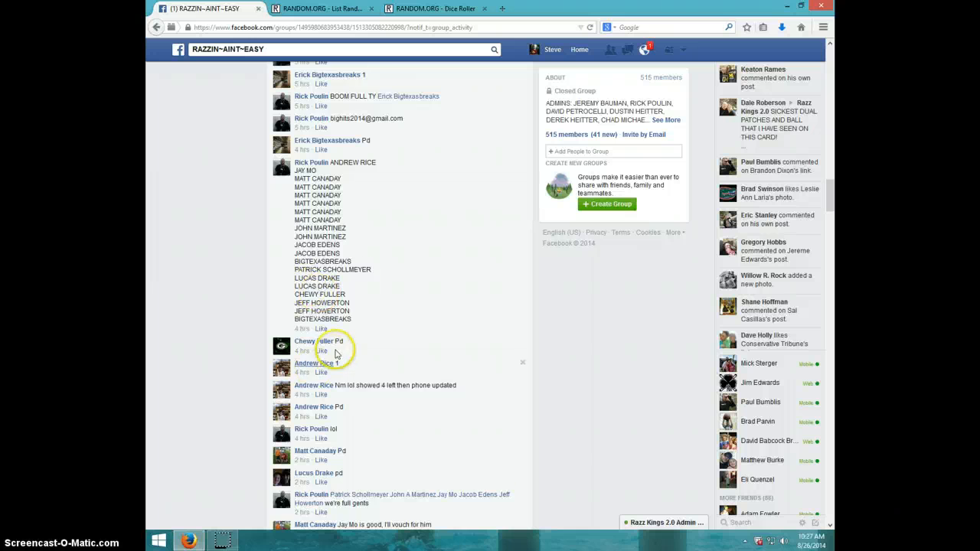
scroll(down, 3)
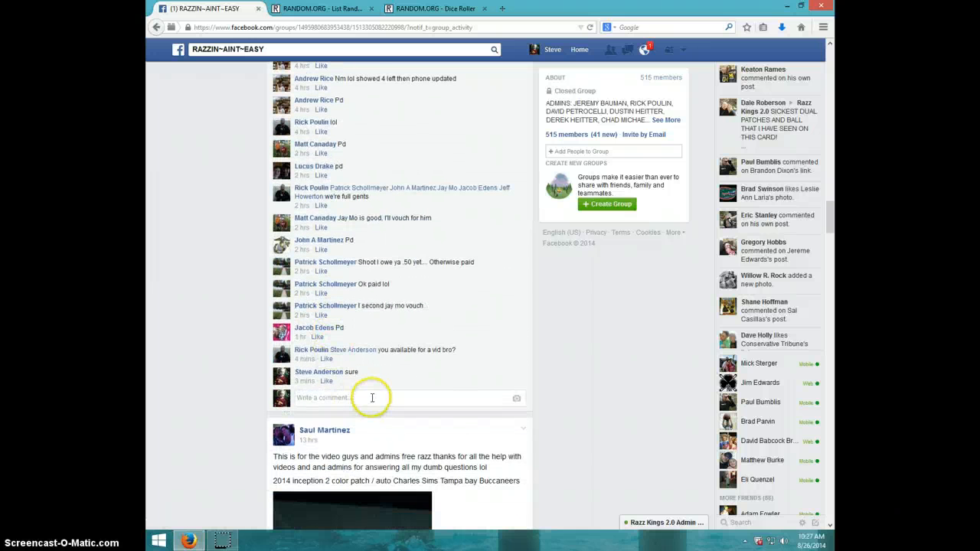
text(L)
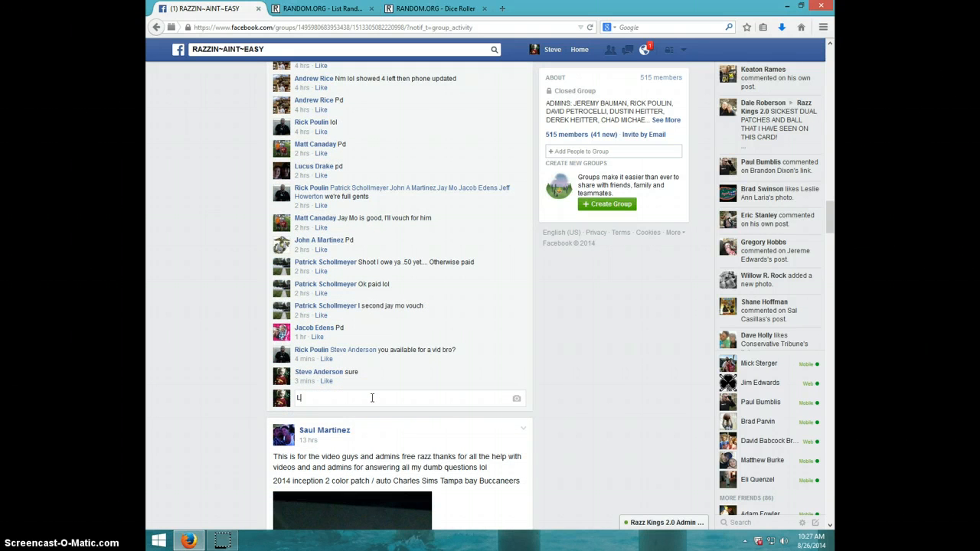
key(Return)
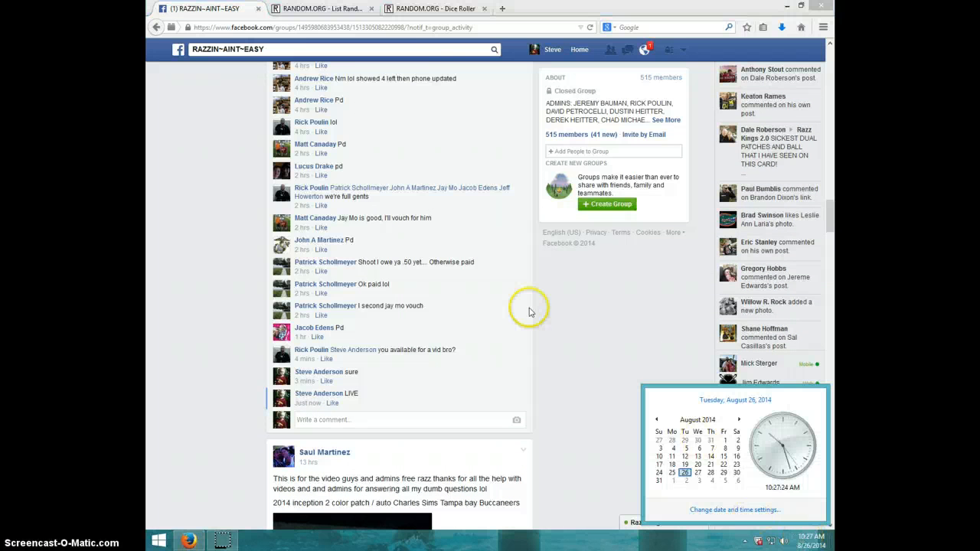
- Roll the two dice on the Dice Roller, then return to the List Randomizer
click(435, 9)
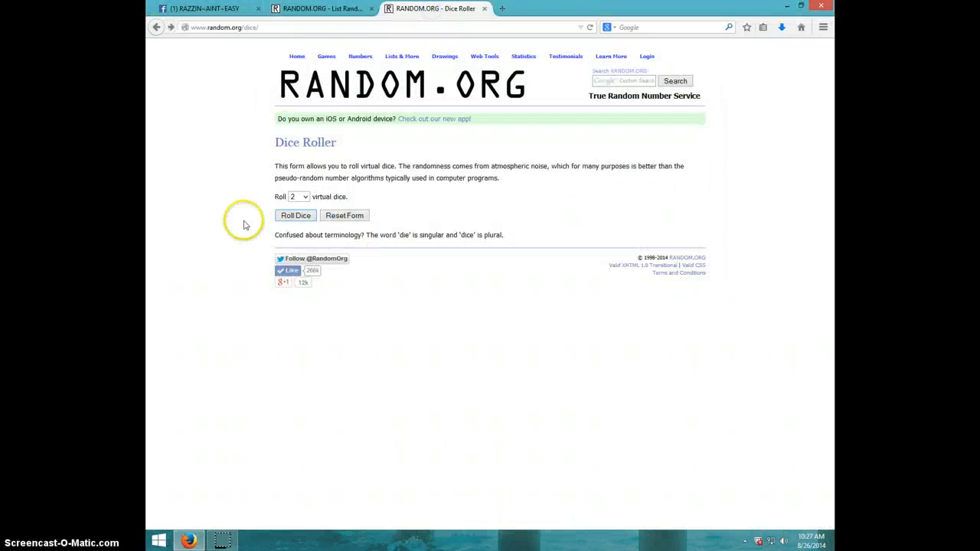
click(295, 215)
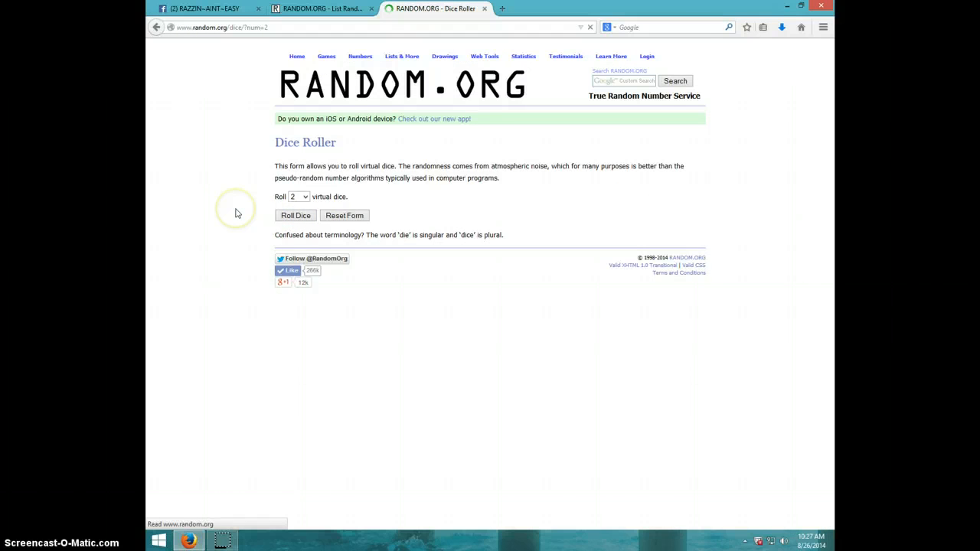
click(295, 215)
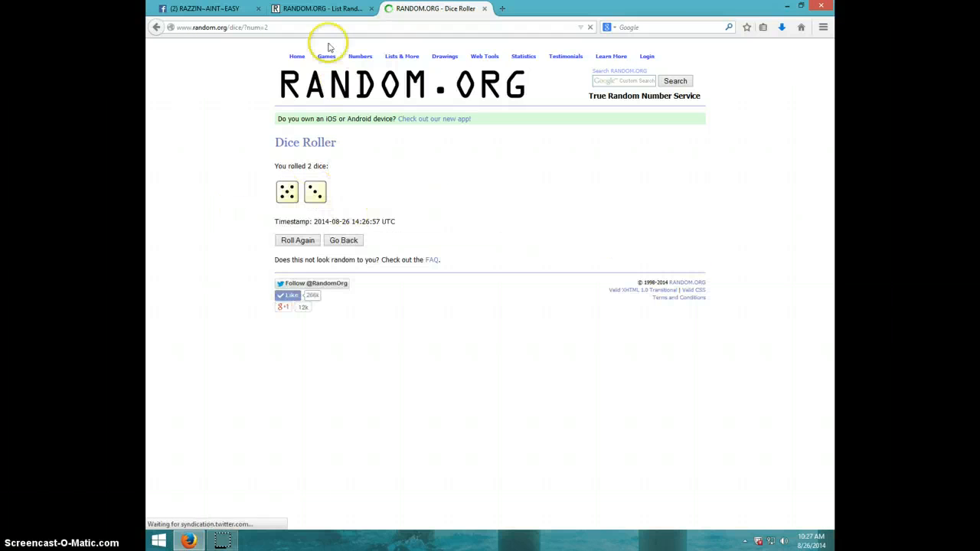
click(321, 9)
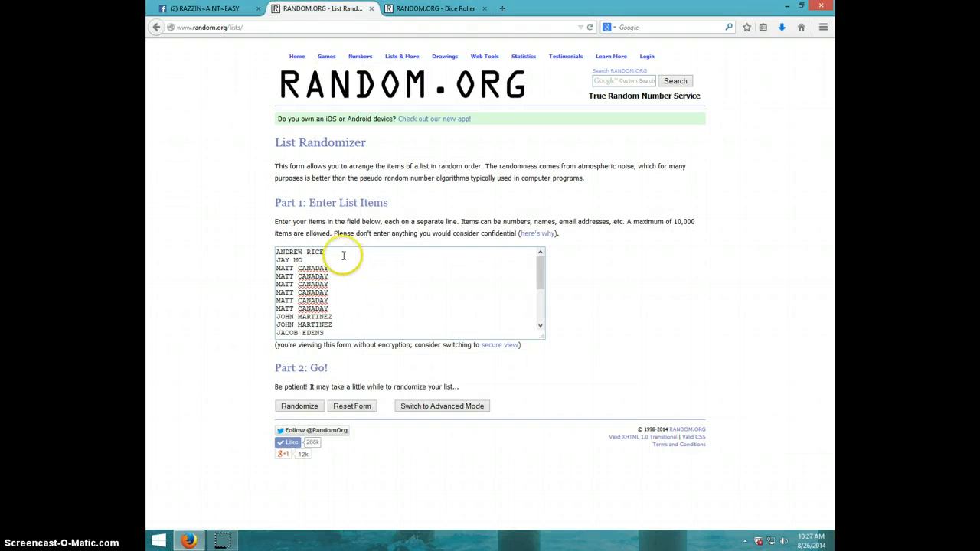
mouse_move(318, 274)
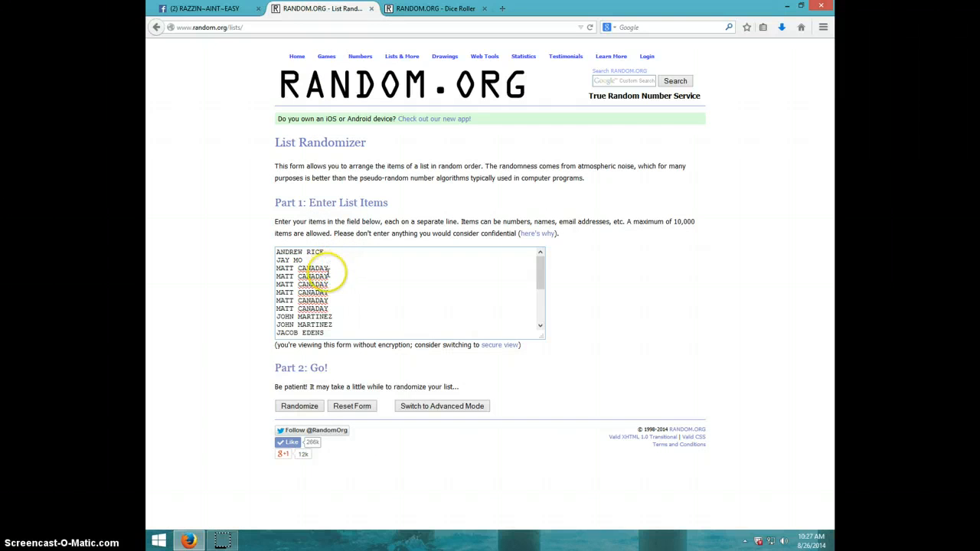
mouse_move(359, 308)
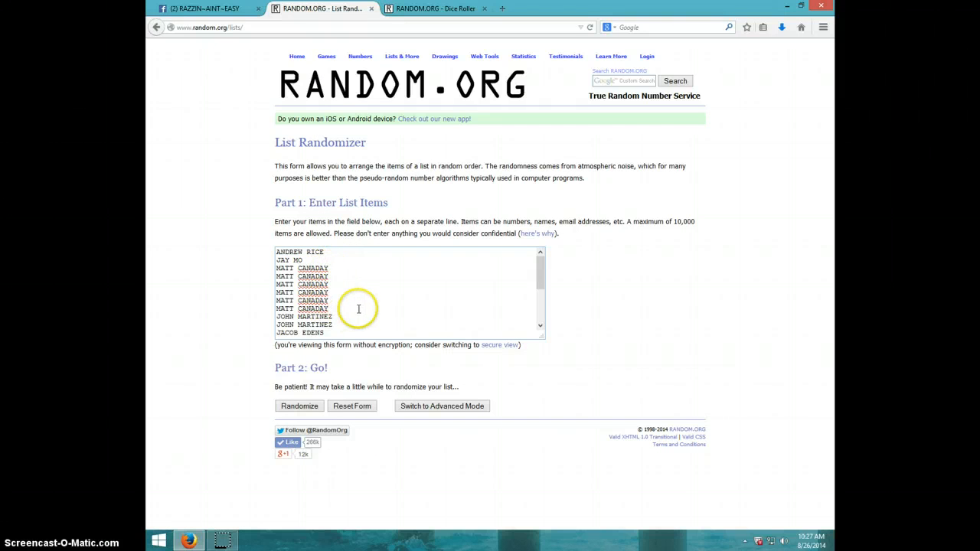
scroll(down, 3)
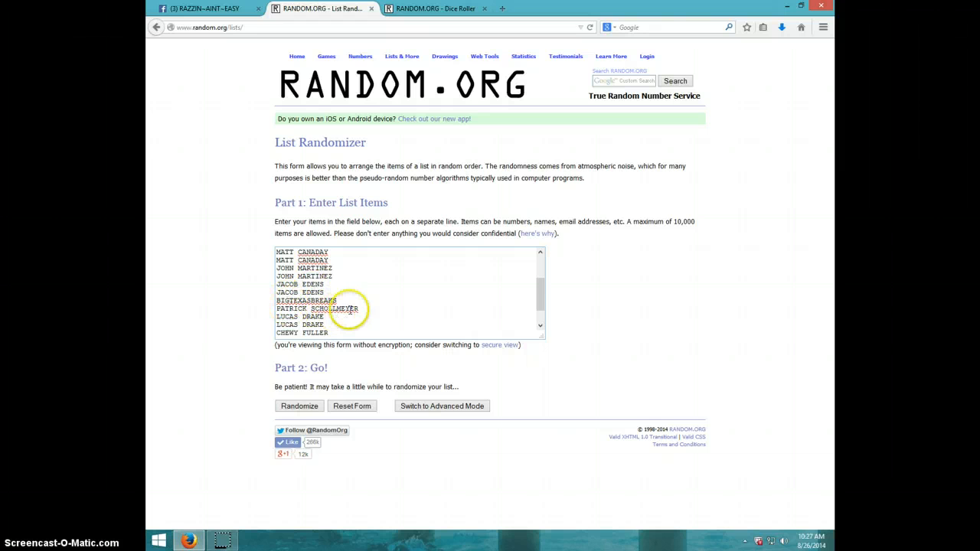
scroll(down, 3)
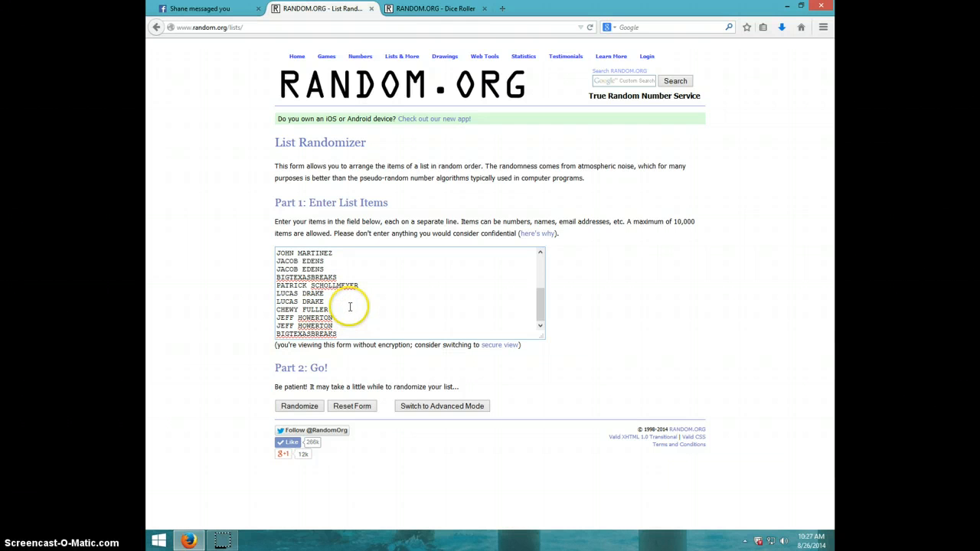
click(435, 9)
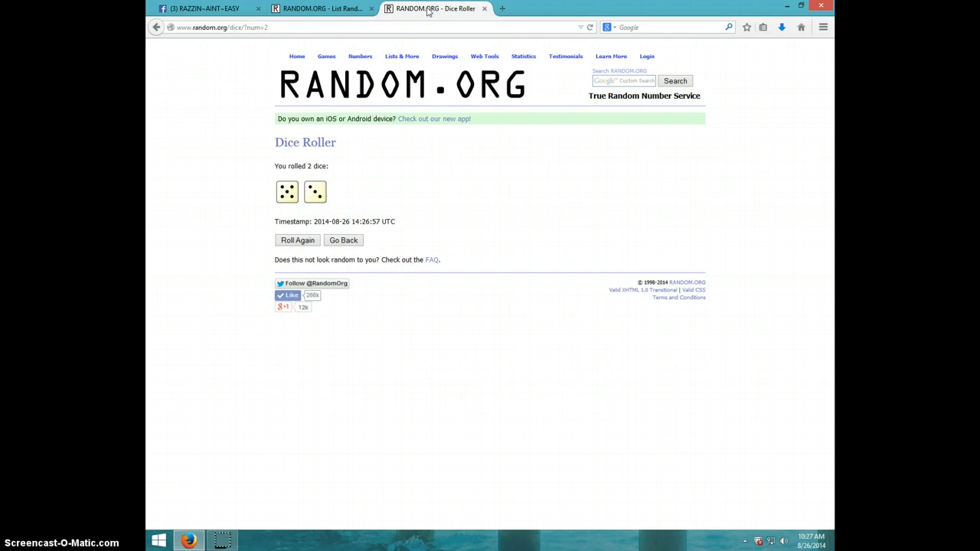
click(322, 8)
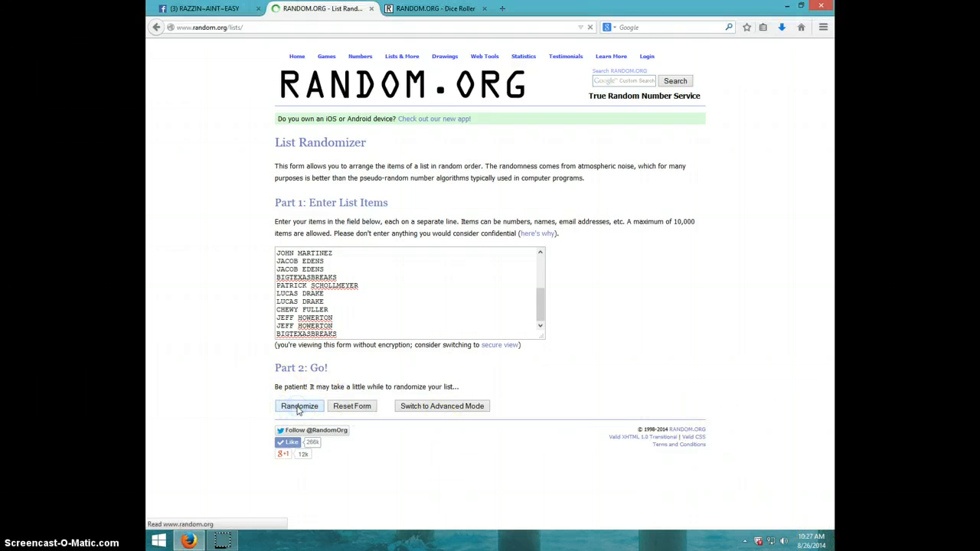
- Reshuffle the name list three times and glance at the Dice Roller result
click(299, 406)
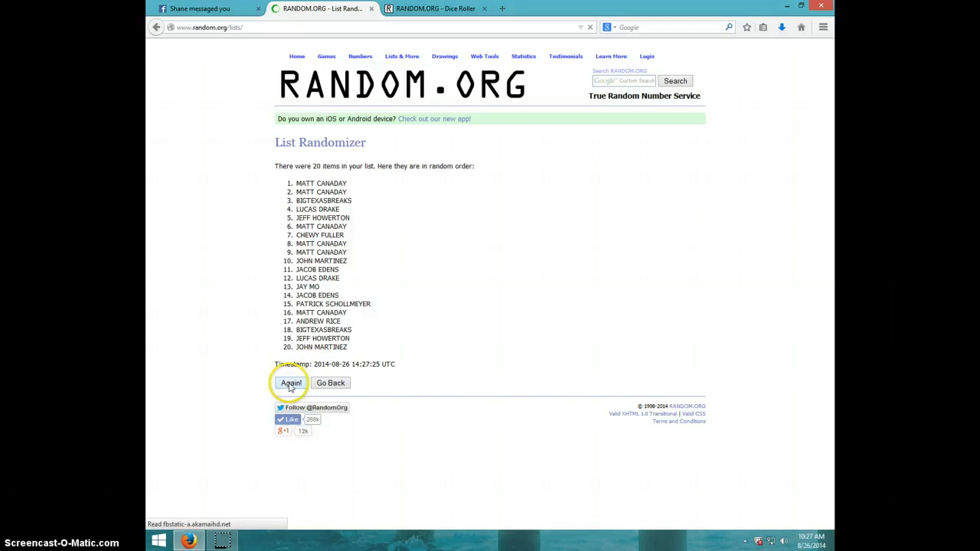
click(291, 383)
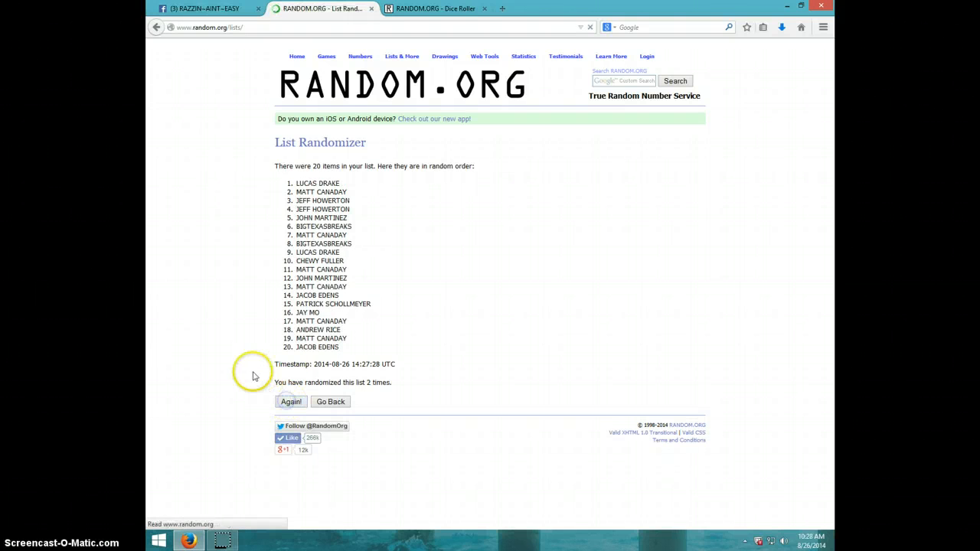
click(291, 401)
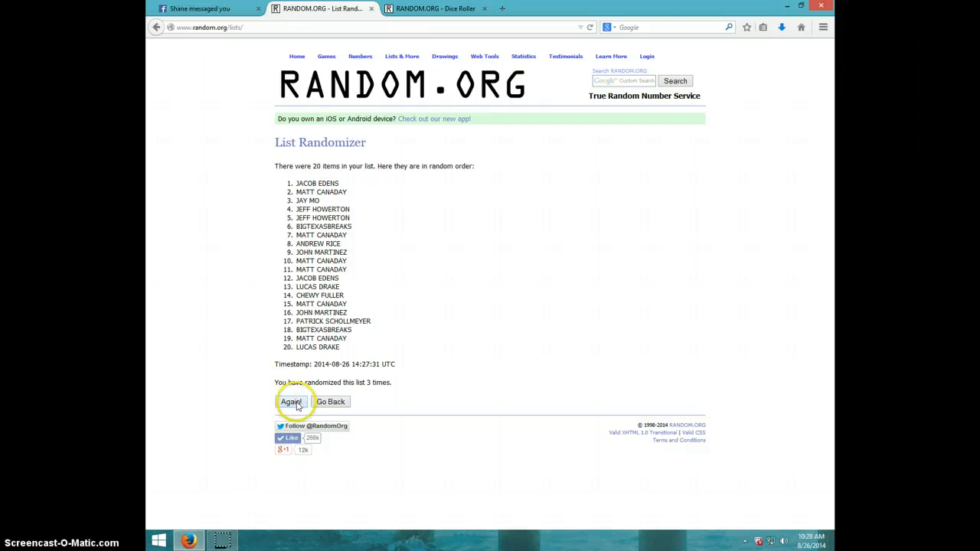
click(437, 8)
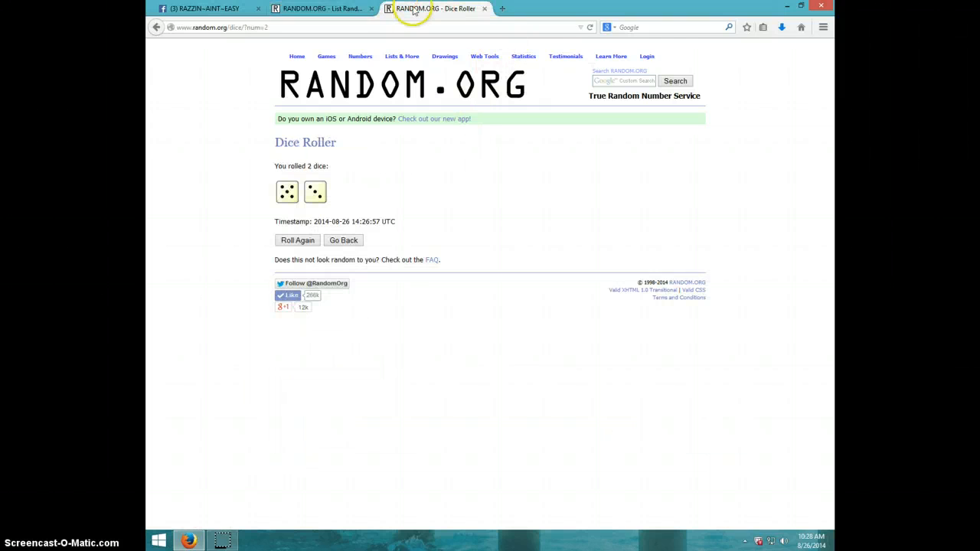
click(322, 9)
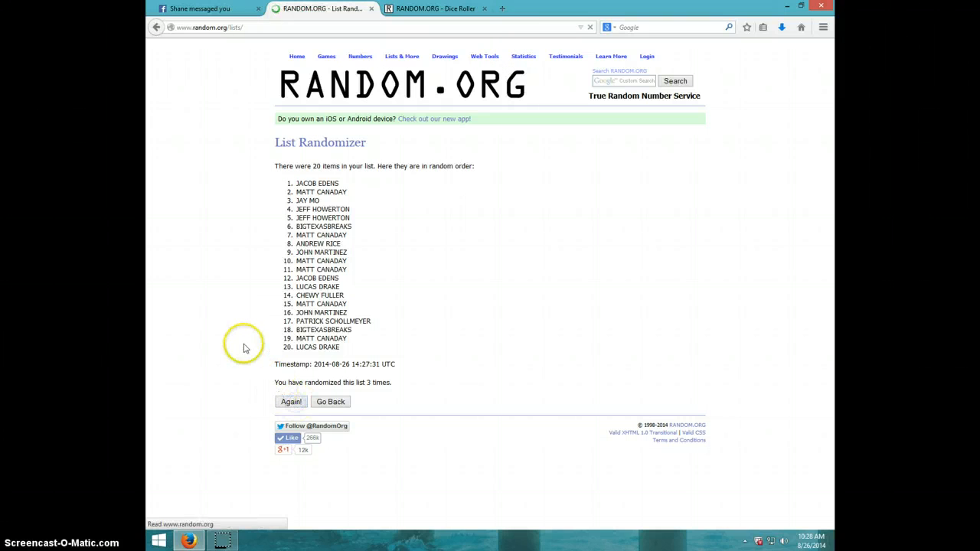
- Reshuffle four more times to reach seven shuffles, rechecking the dice result
click(290, 401)
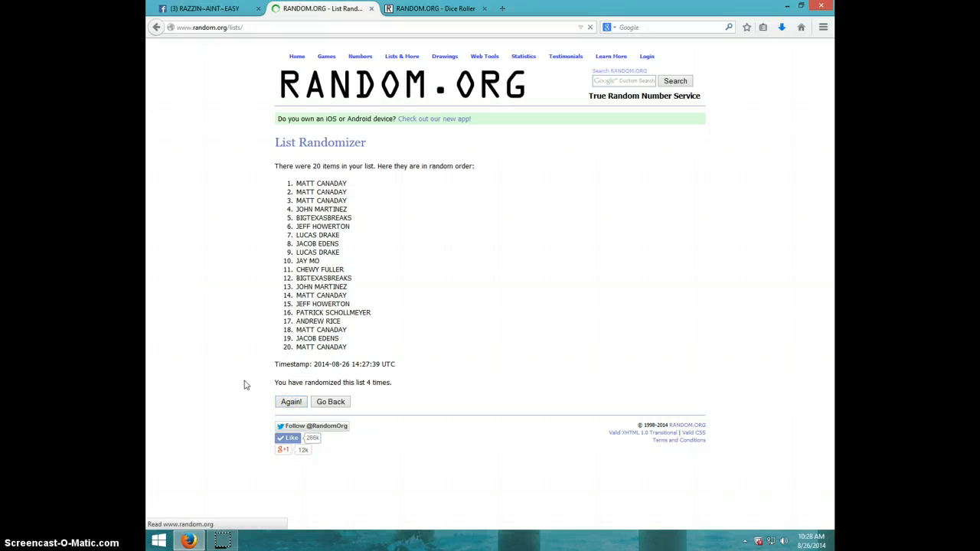
click(291, 401)
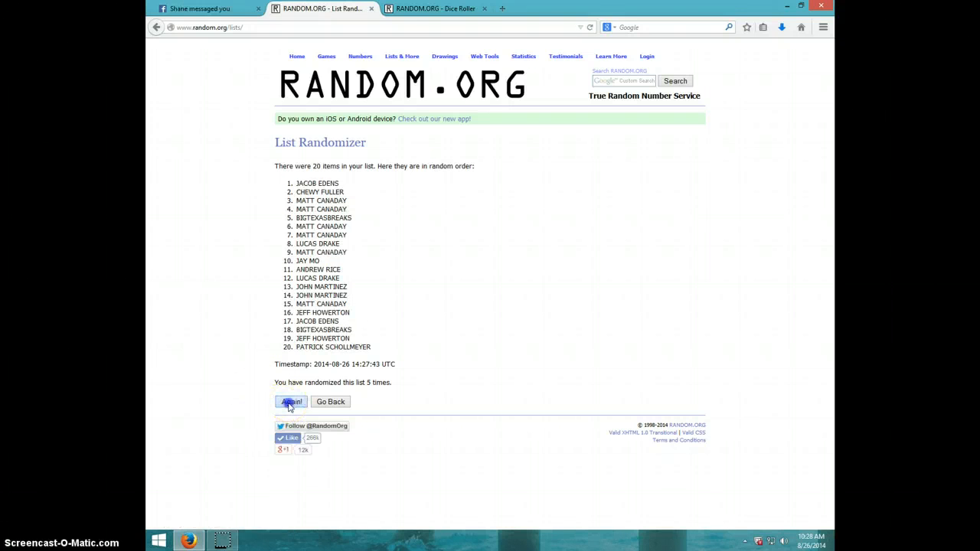
click(291, 402)
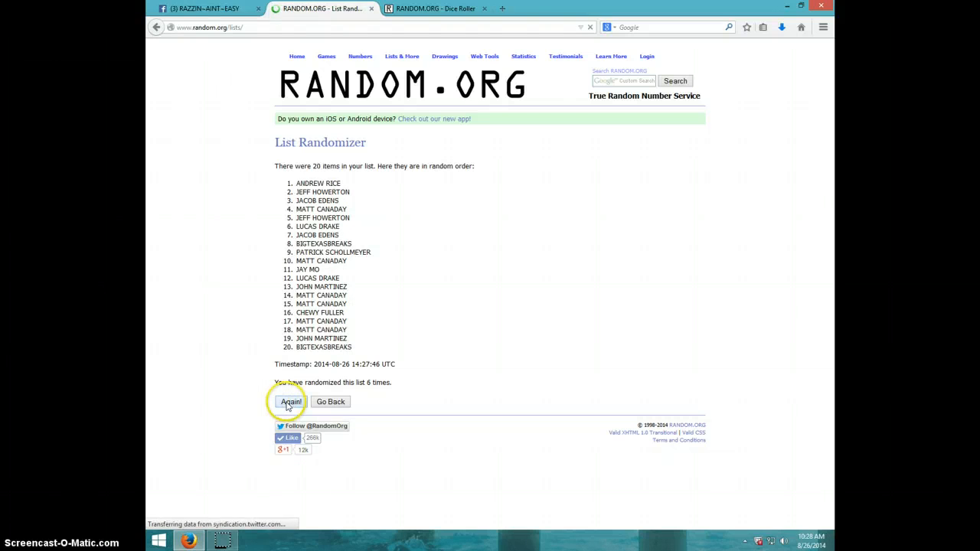
click(291, 402)
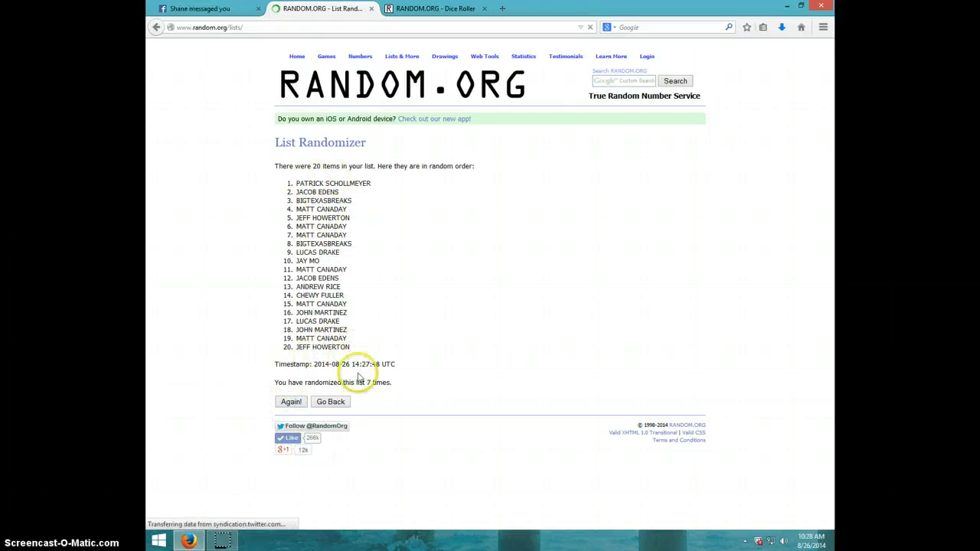
click(436, 8)
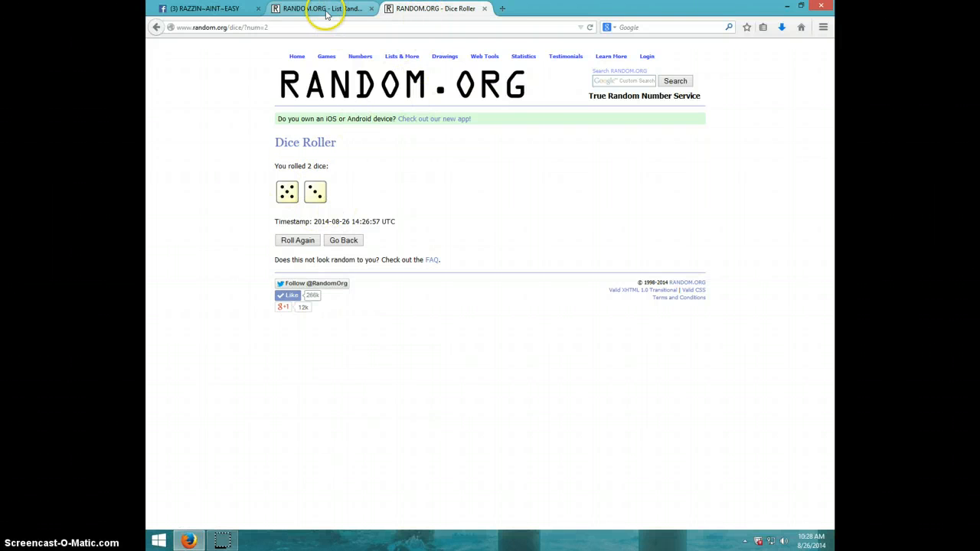
click(322, 8)
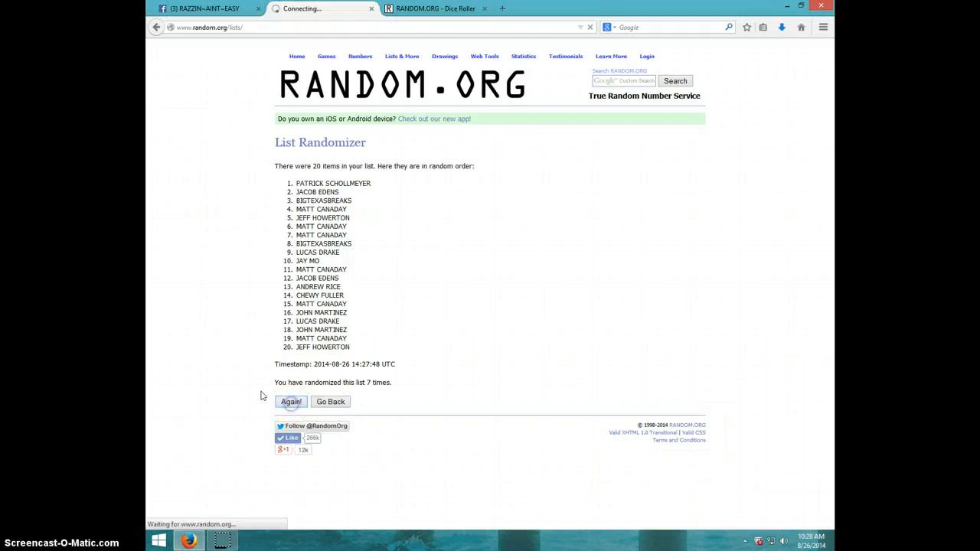
click(291, 402)
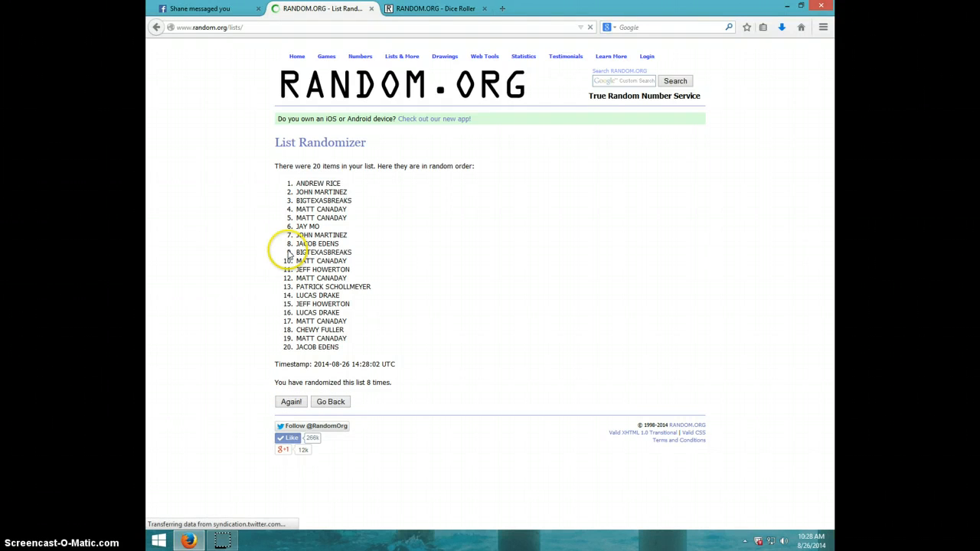
mouse_move(344, 182)
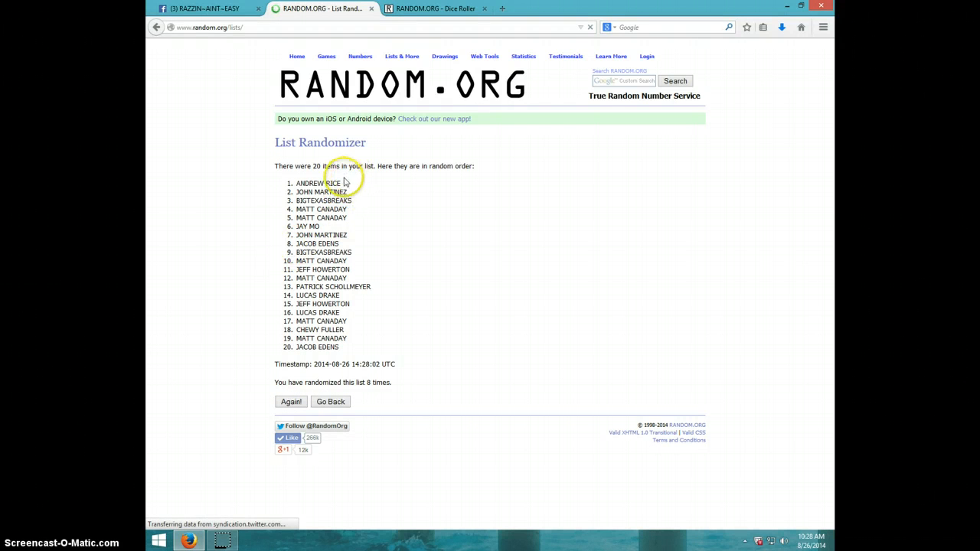
double_click(318, 182)
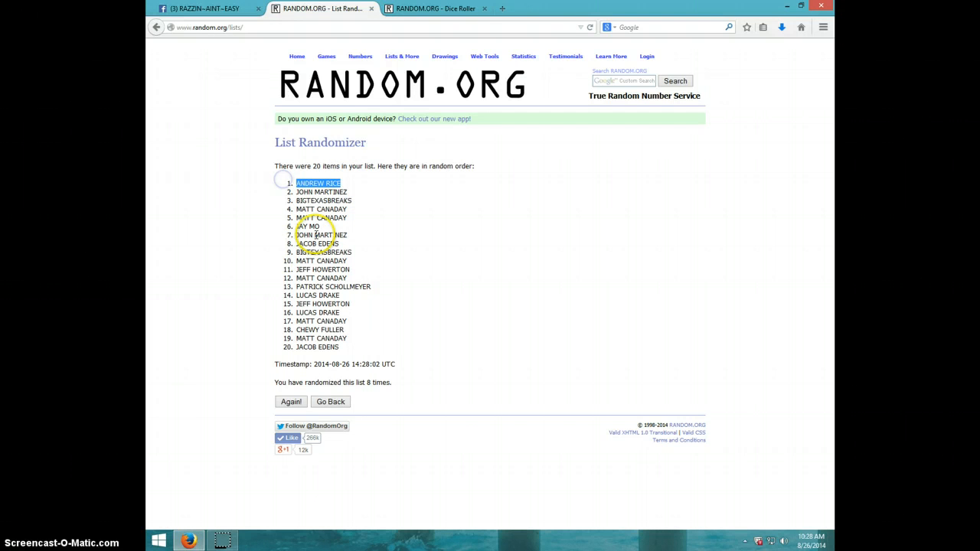
mouse_move(381, 295)
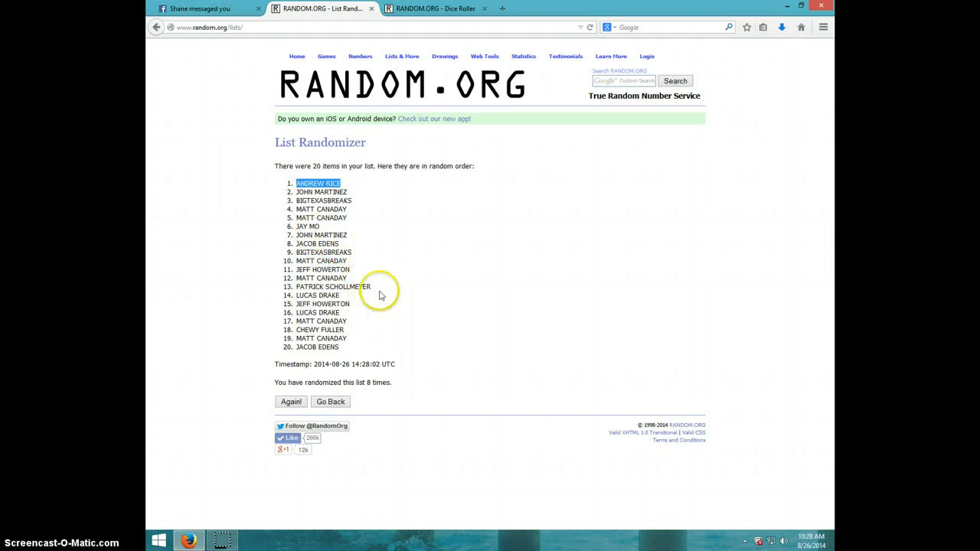
mouse_move(390, 382)
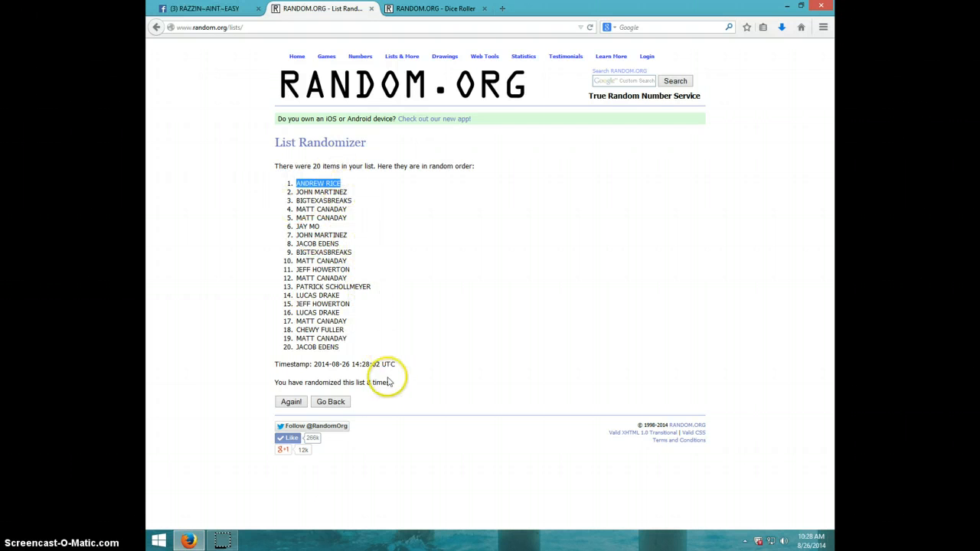
click(435, 8)
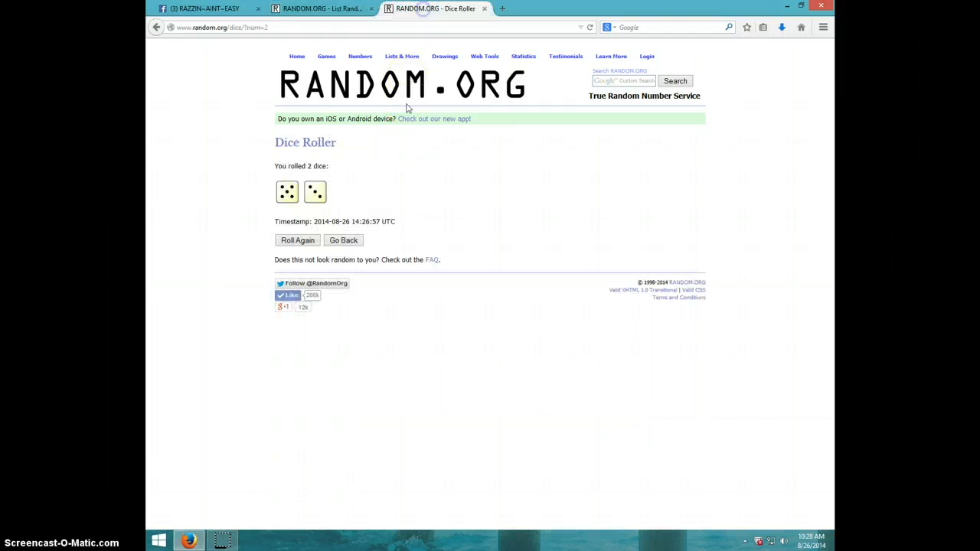
click(322, 8)
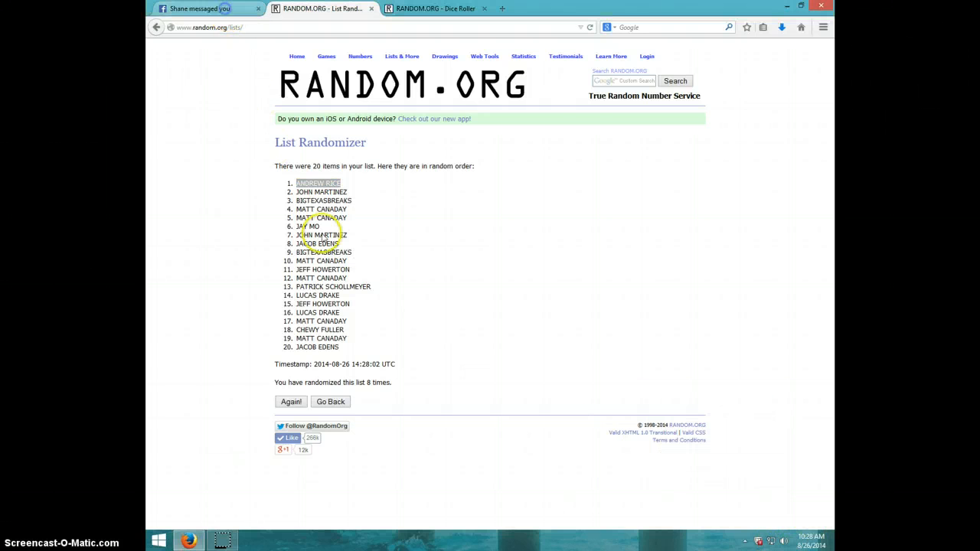
click(207, 8)
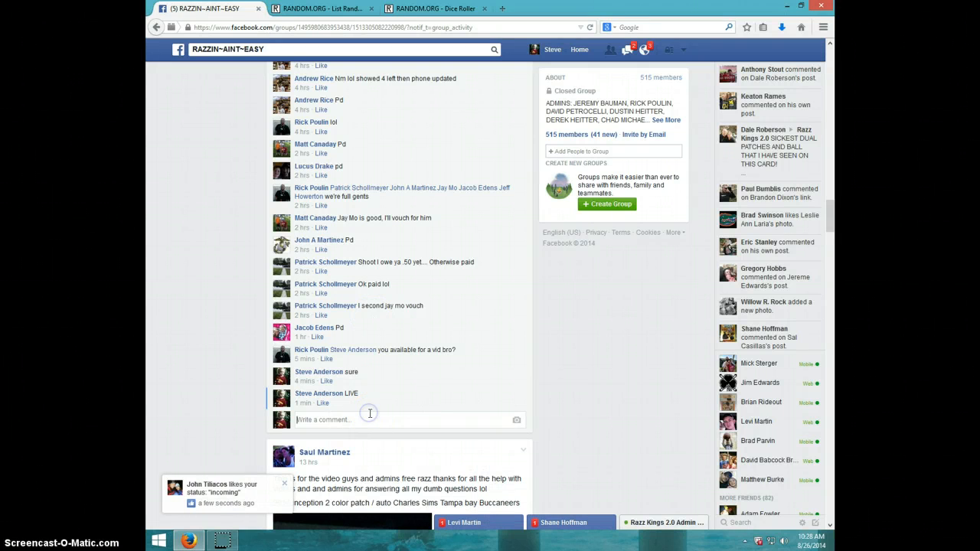
text(DONE)
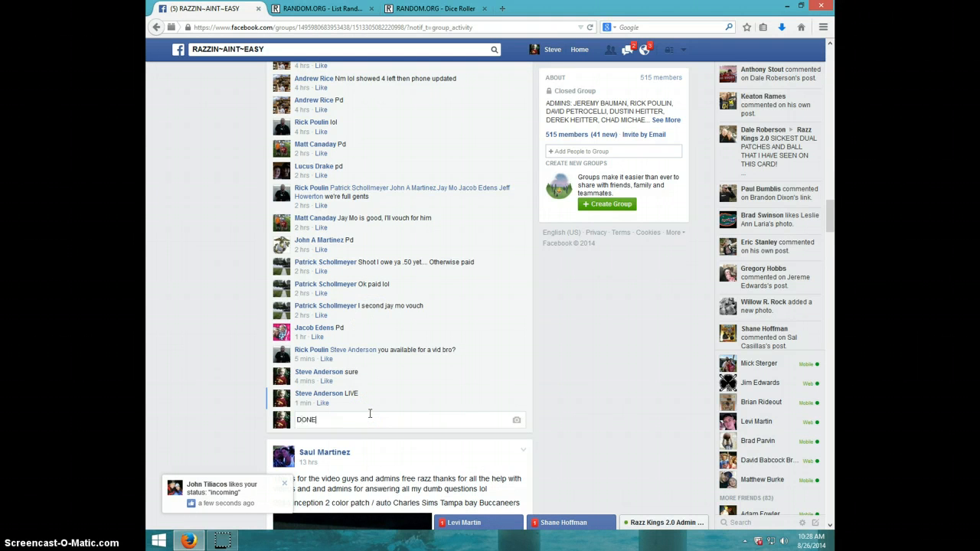